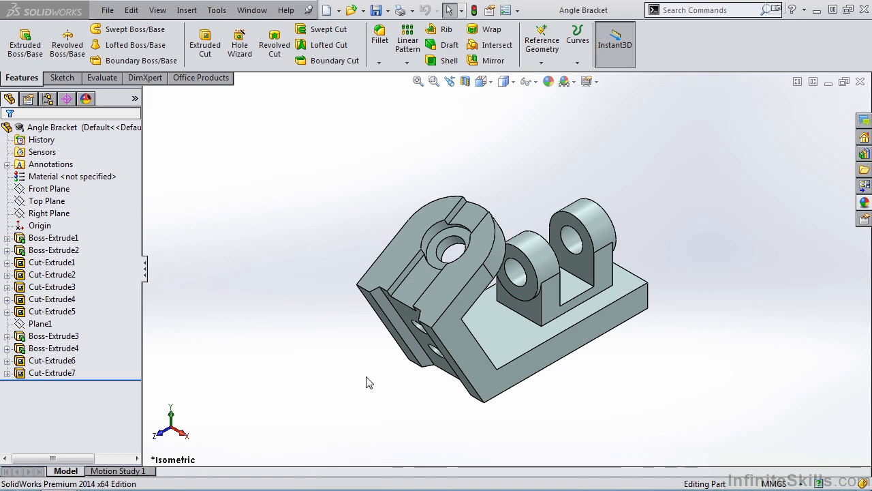
mouse_move(285, 223)
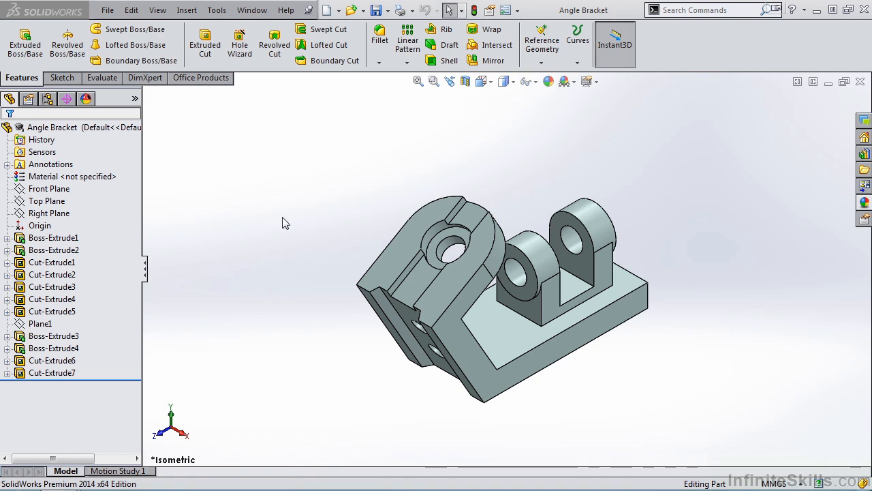
mouse_move(117, 305)
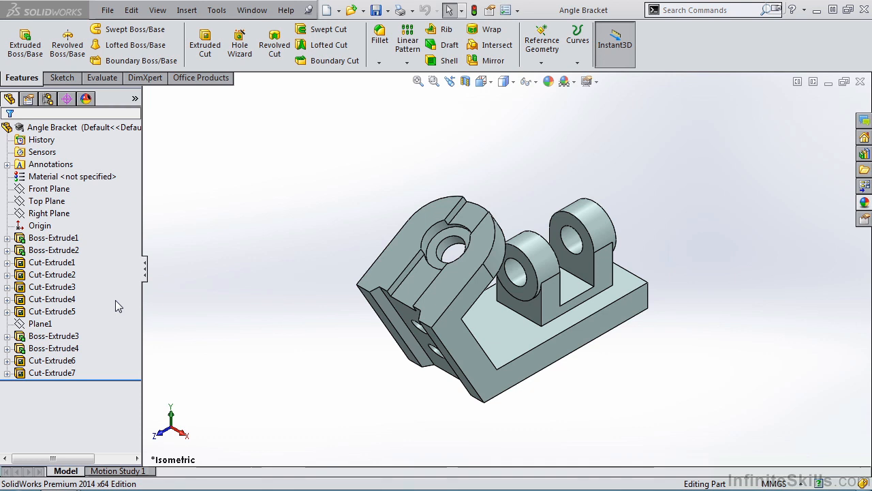
mouse_move(278, 312)
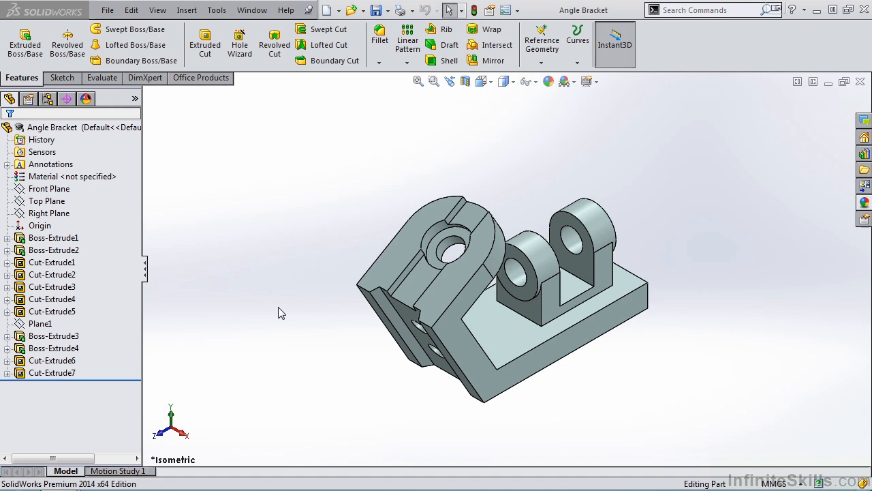
mouse_move(229, 292)
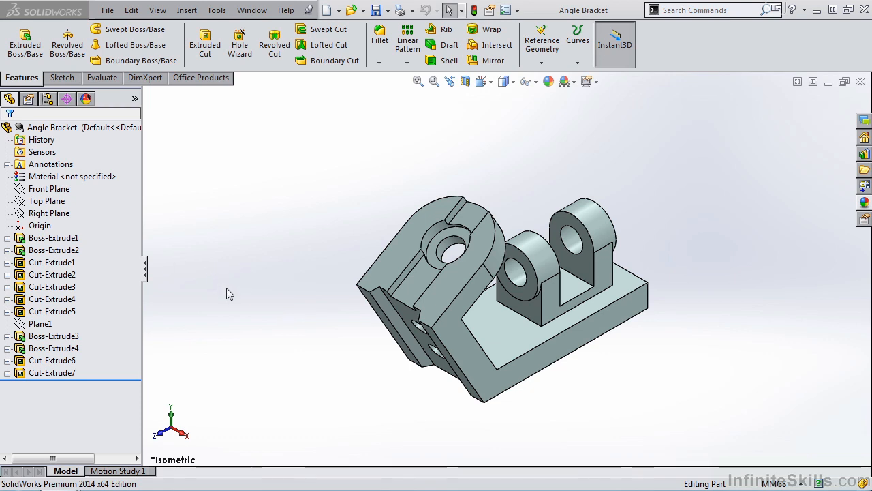
- Inspect Cut-Extrude1's dimensions by selecting the feature and an edge of the slanted cut
click(52, 261)
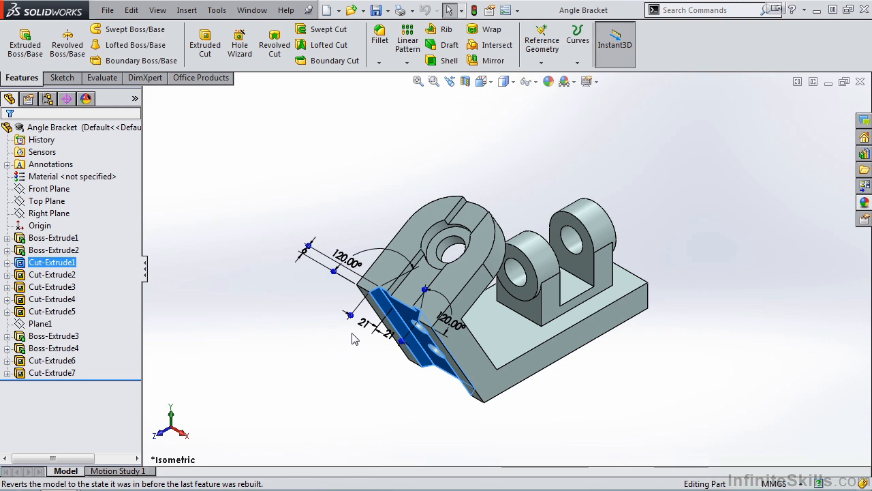
mouse_move(368, 331)
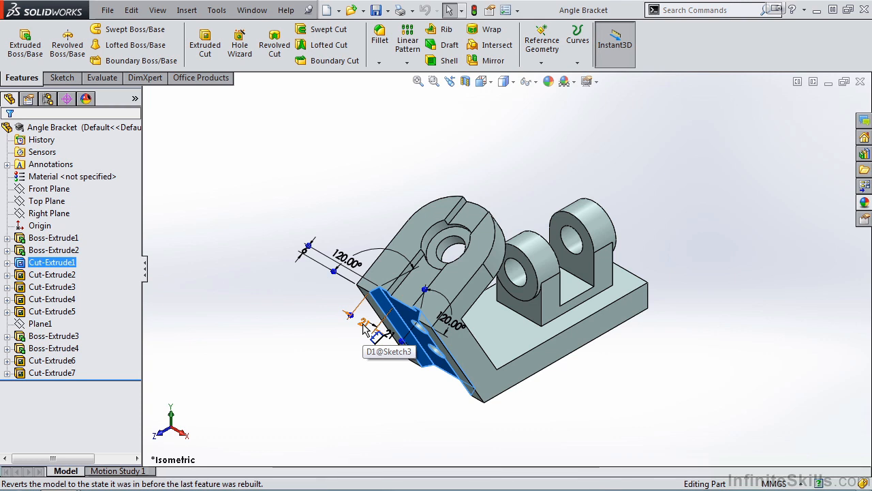
click(326, 346)
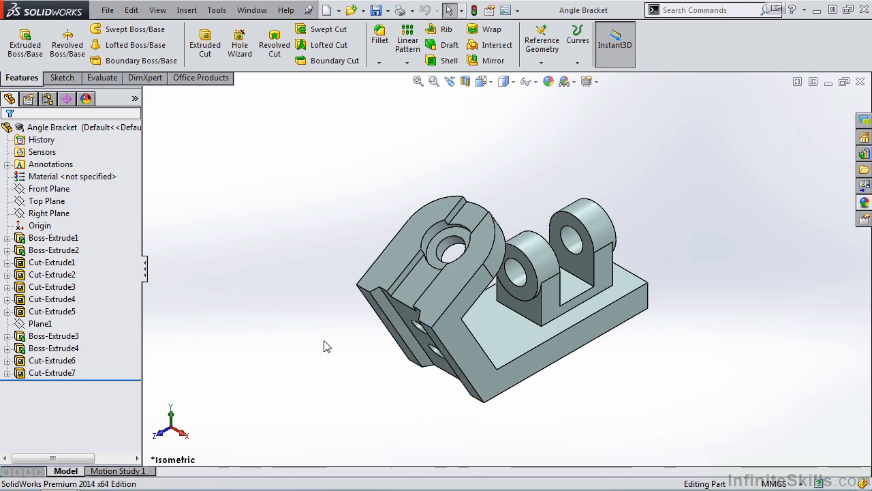
click(409, 320)
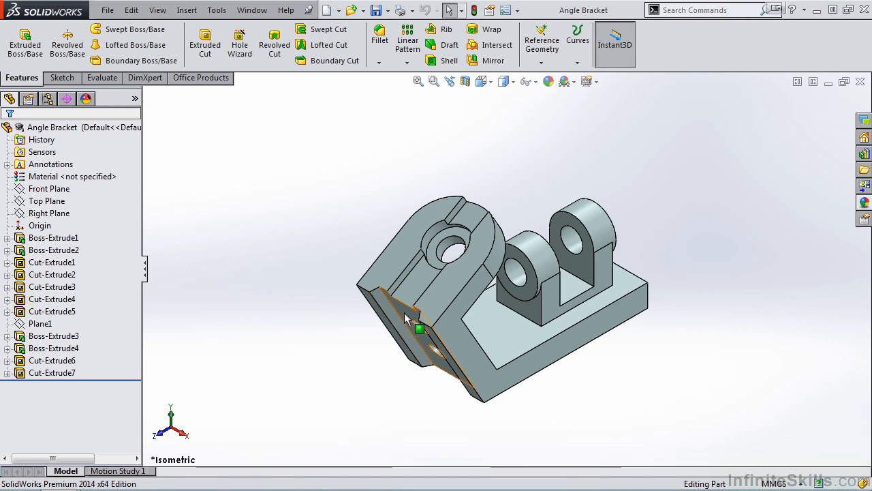
click(409, 314)
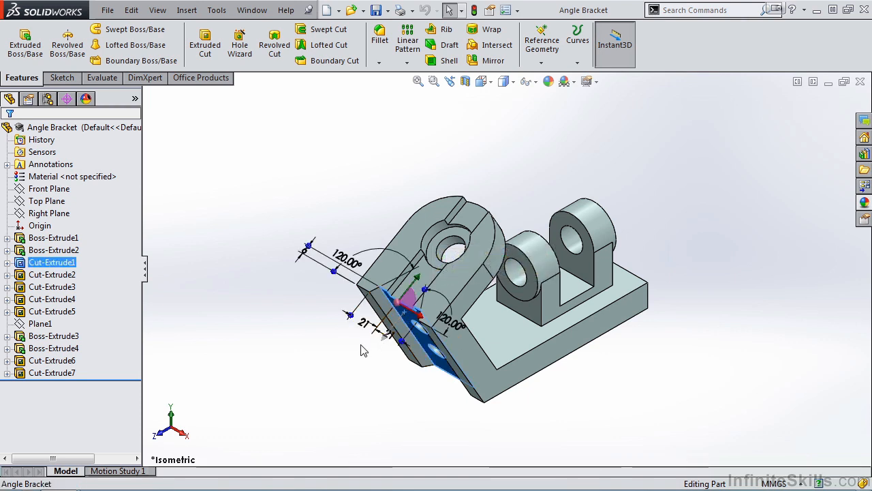
click(365, 349)
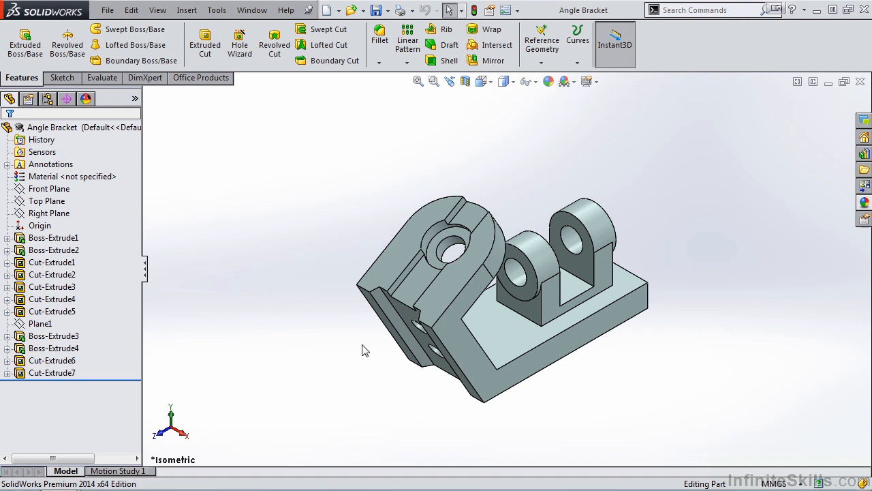
mouse_move(212, 334)
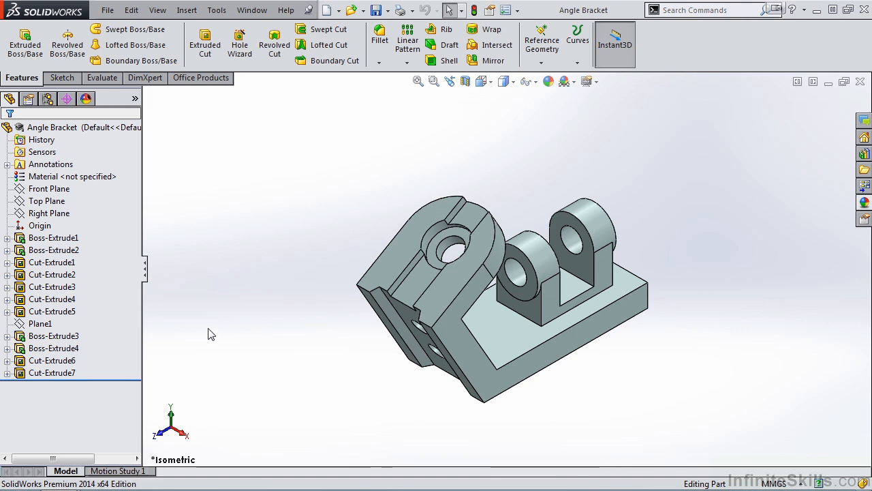
- Rename the Cut-Extrude3 feature to Counterbore via its right-click menu
click(52, 286)
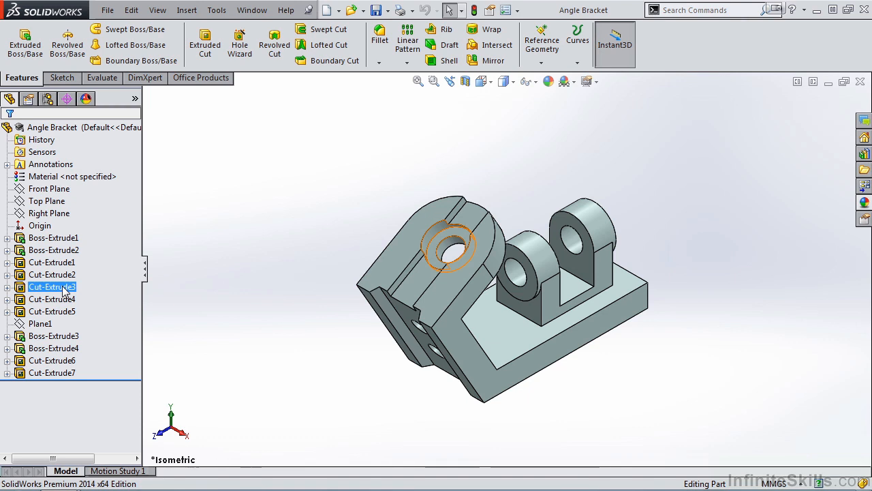
right_click(52, 287)
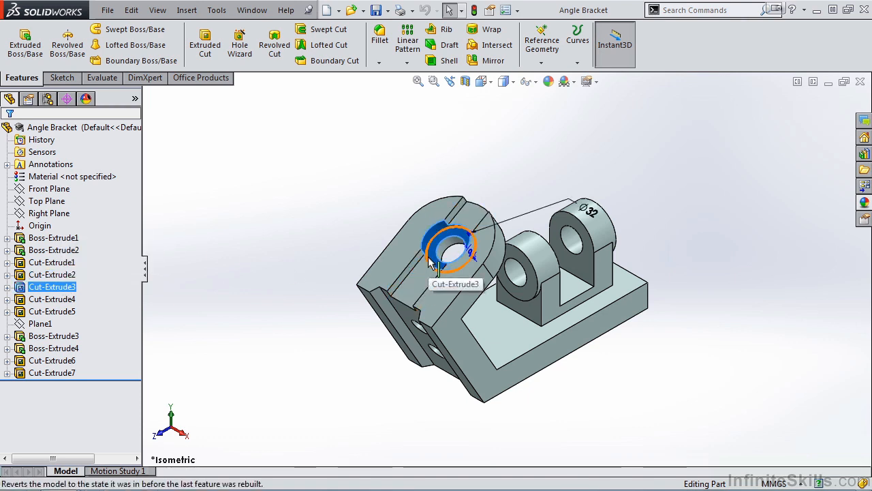
mouse_move(93, 292)
text(Counterbore)
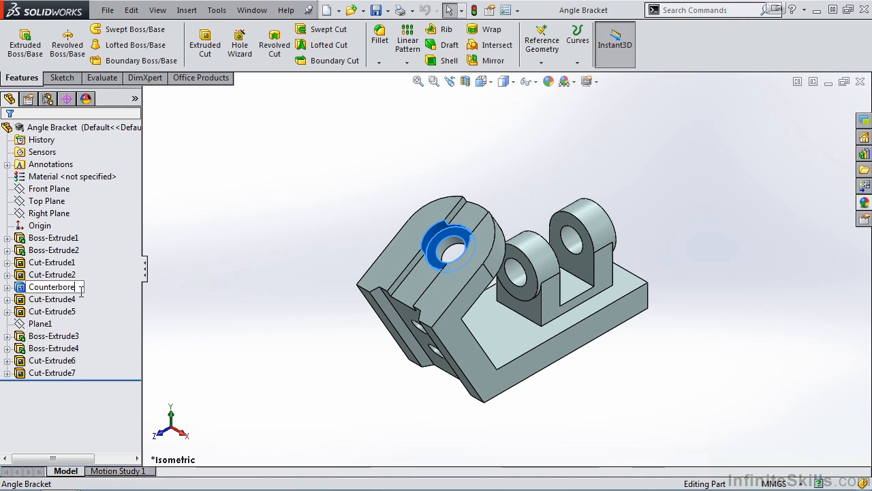
click(169, 313)
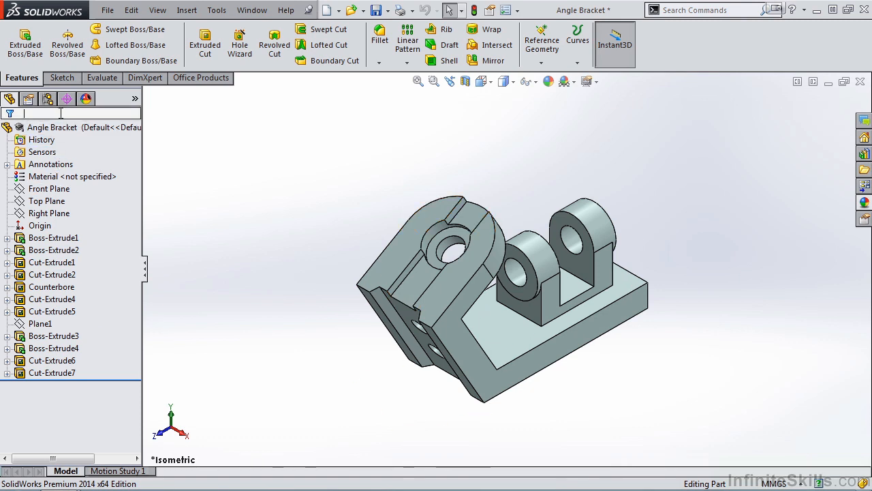
text(boss)
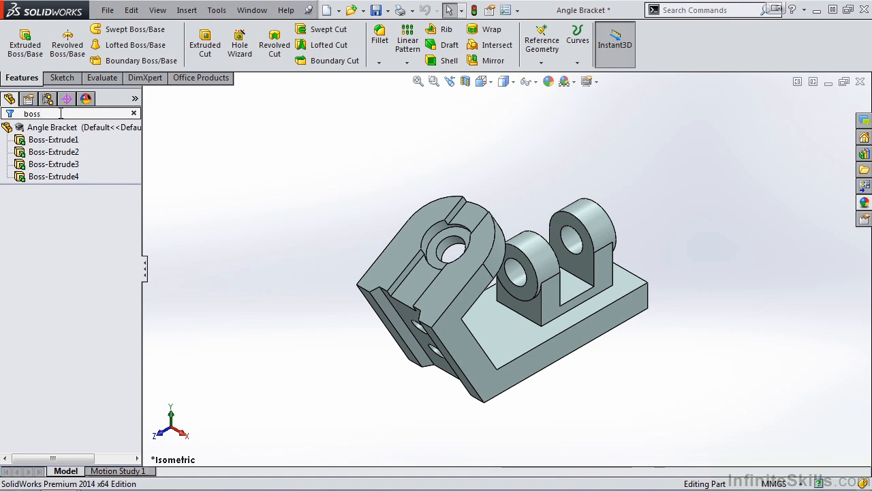
click(133, 111)
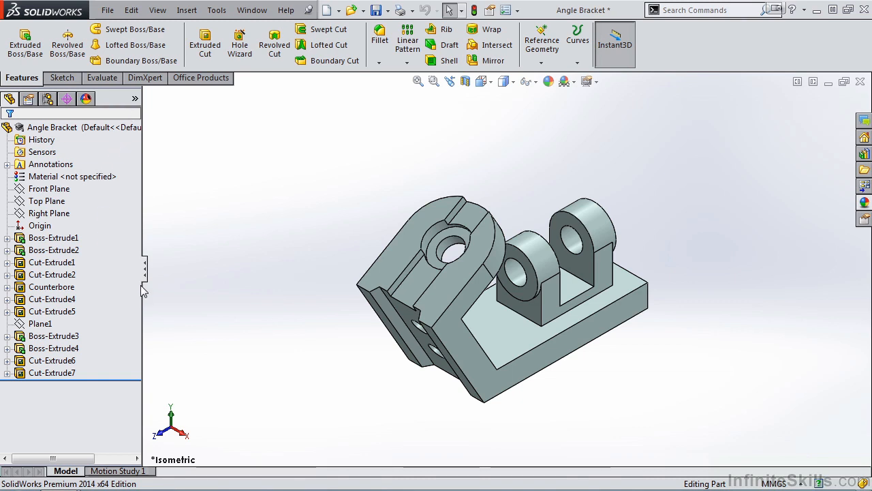
mouse_move(470, 225)
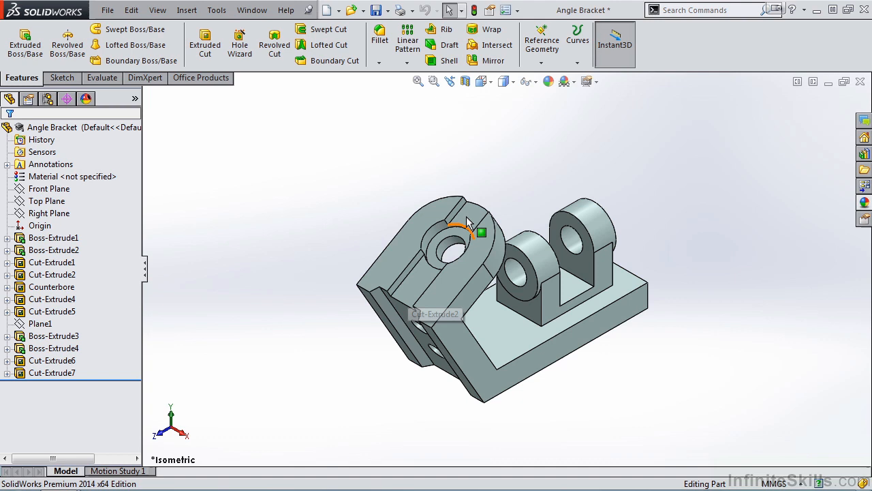
- Suppress Cut-Extrude2, which also suppresses Cut-Extrude5
click(52, 237)
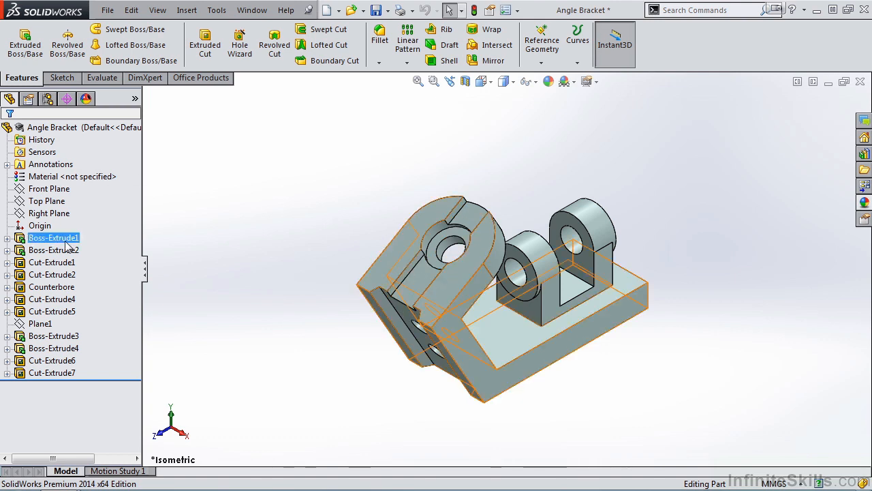
click(52, 273)
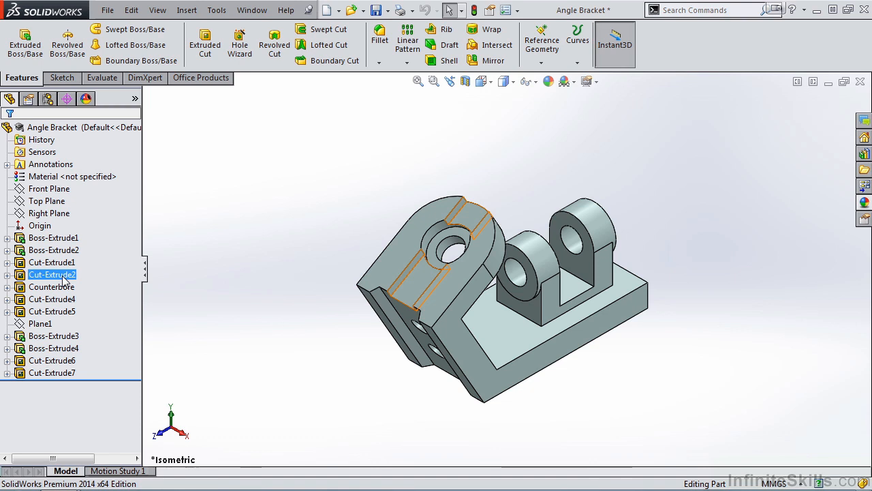
right_click(52, 274)
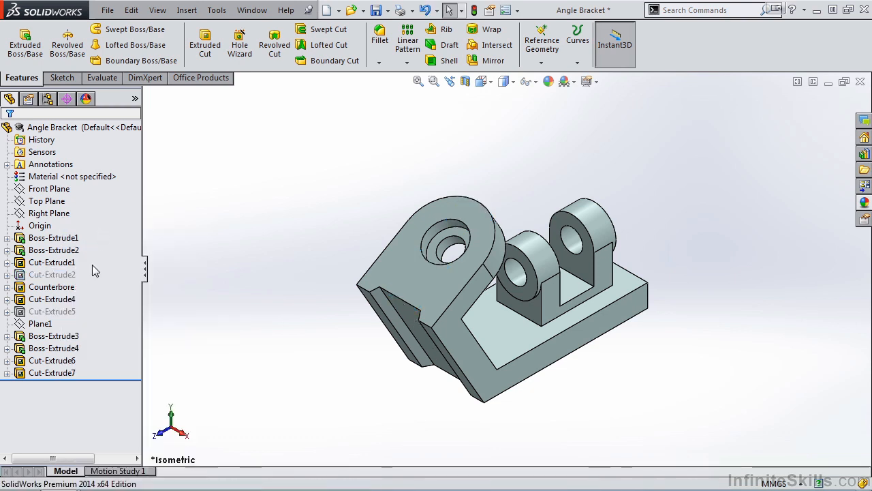
mouse_move(93, 278)
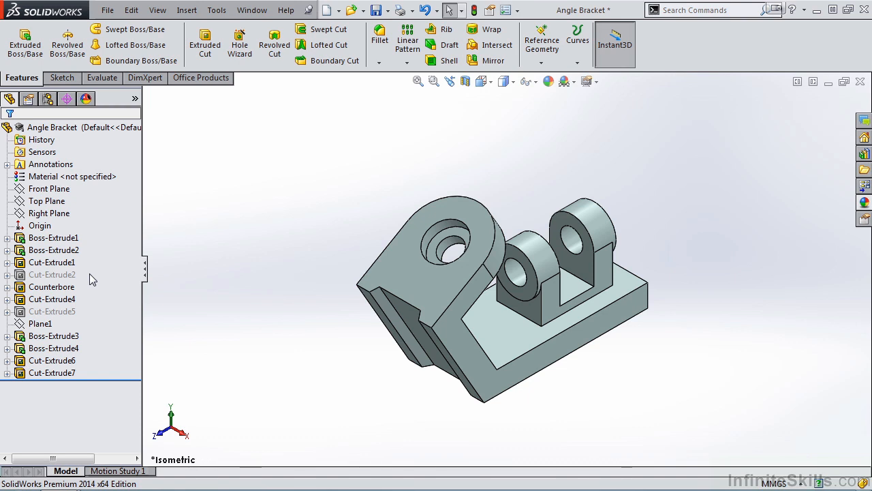
mouse_move(305, 331)
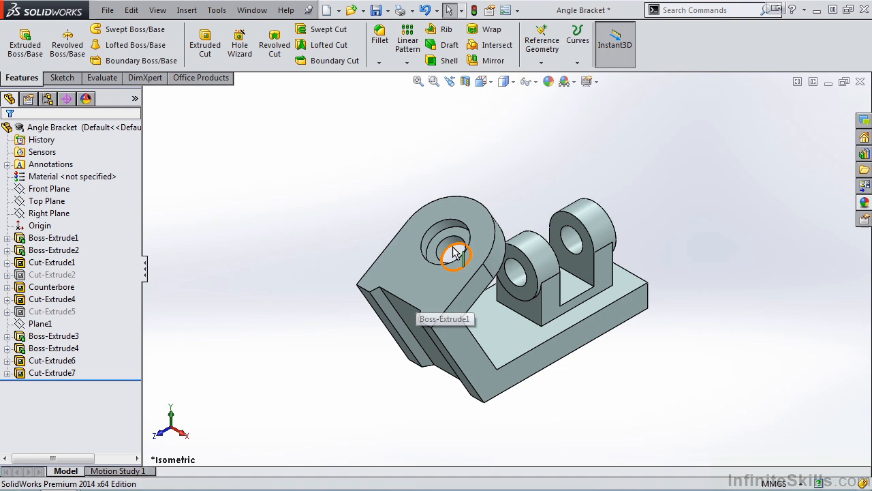
mouse_move(417, 301)
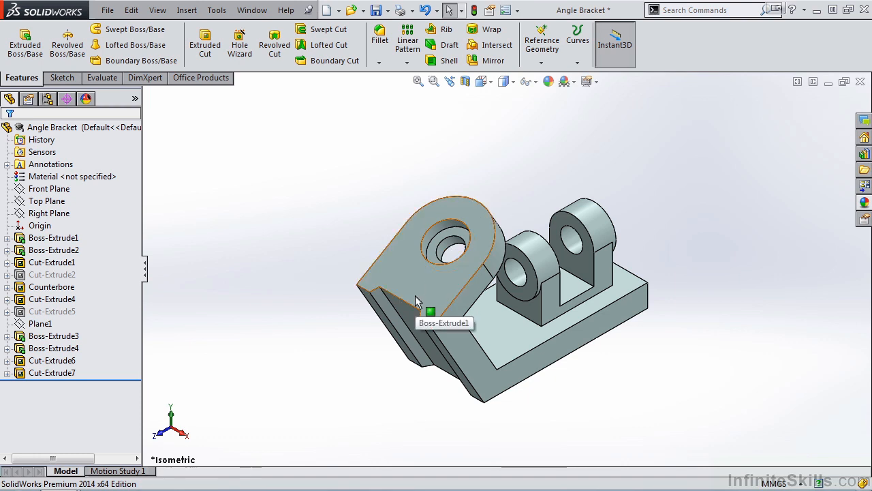
mouse_move(355, 344)
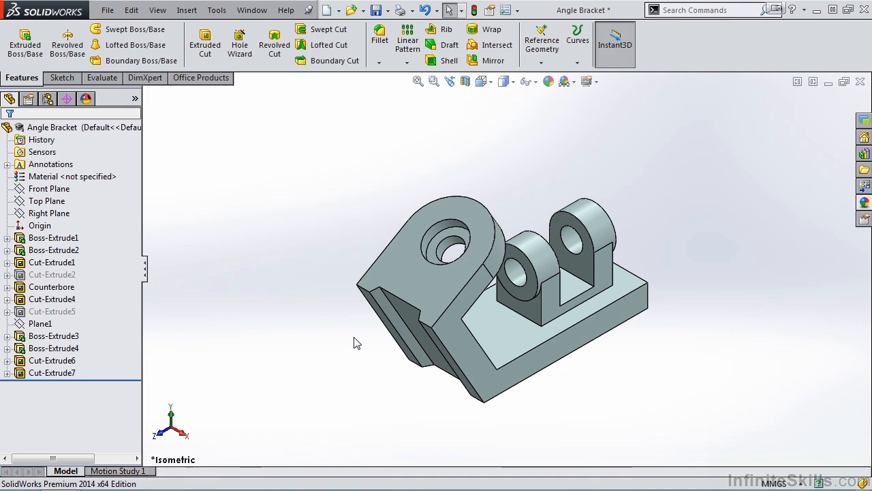
- Unsuppress Cut-Extrude2 to restore the slot through the rounded lug
click(52, 249)
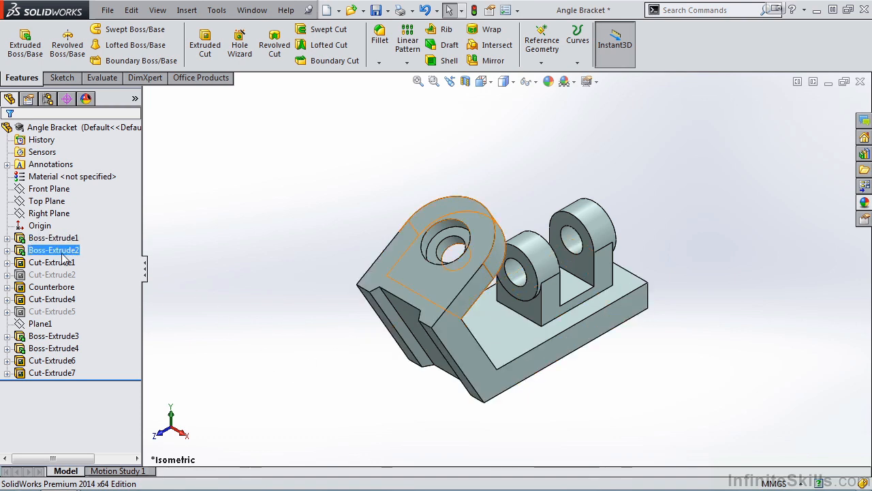
click(52, 274)
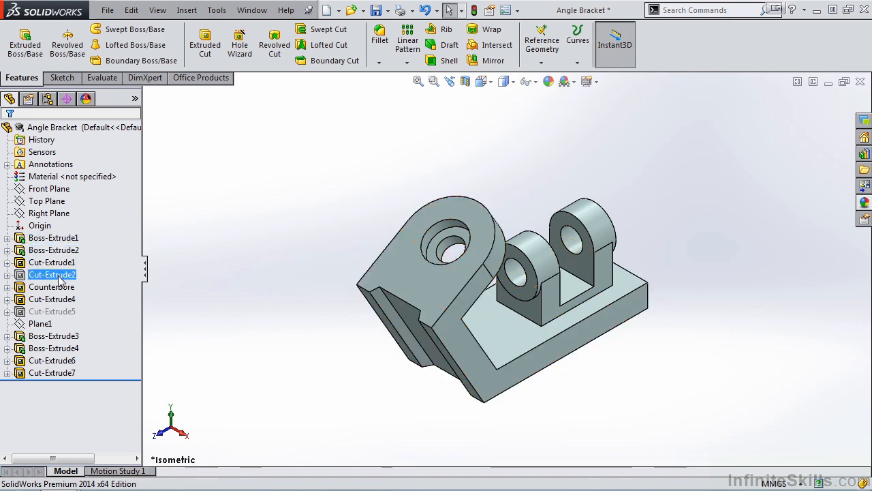
right_click(51, 274)
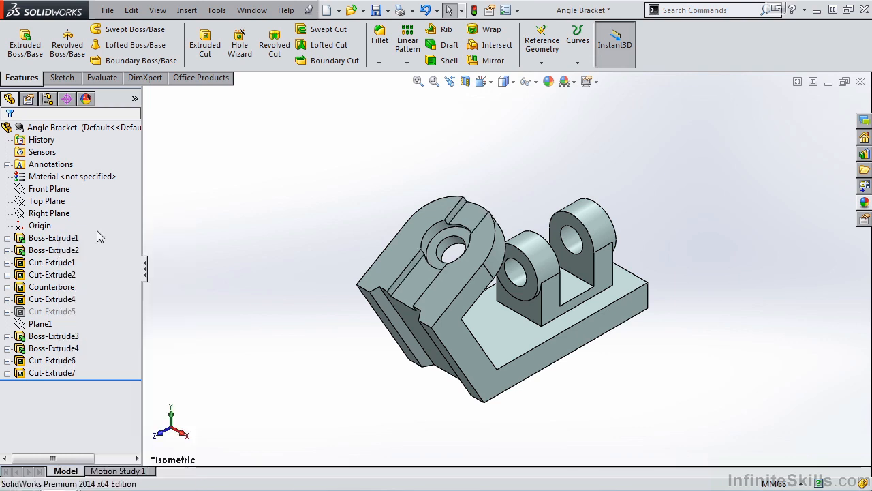
- Reorder Cut-Extrude7 above Cut-Extrude6 in the FeatureManager tree
click(53, 336)
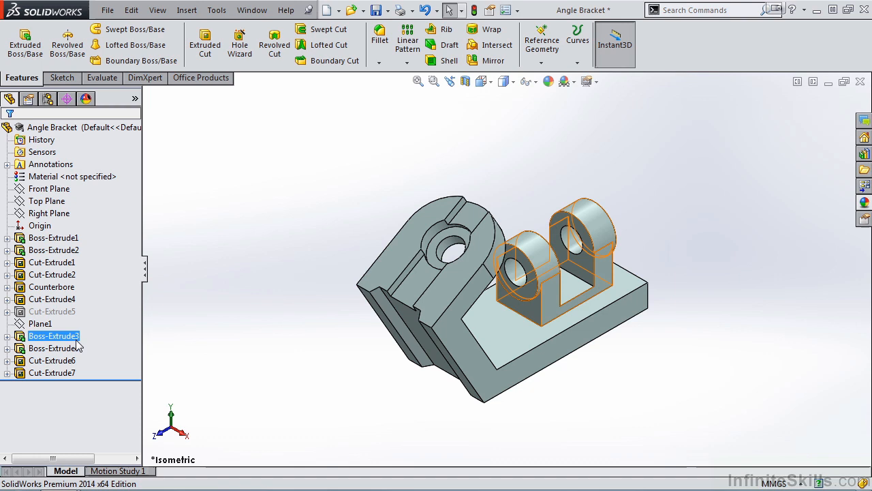
click(52, 372)
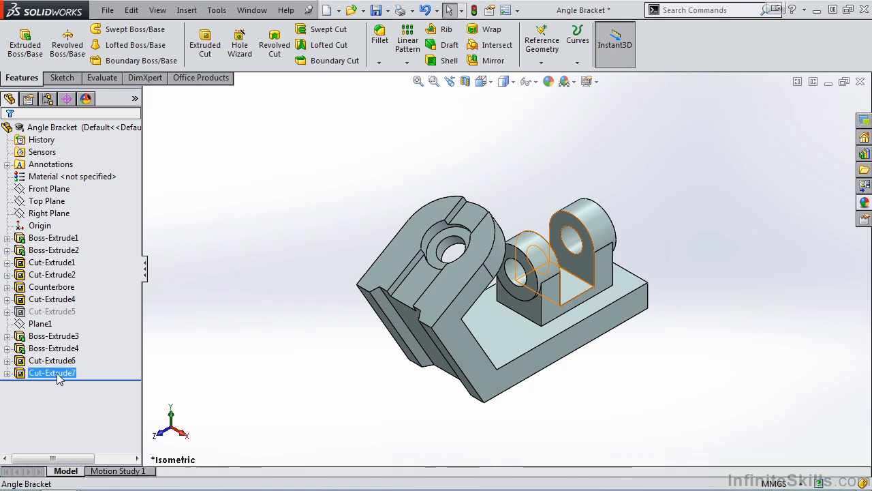
click(54, 347)
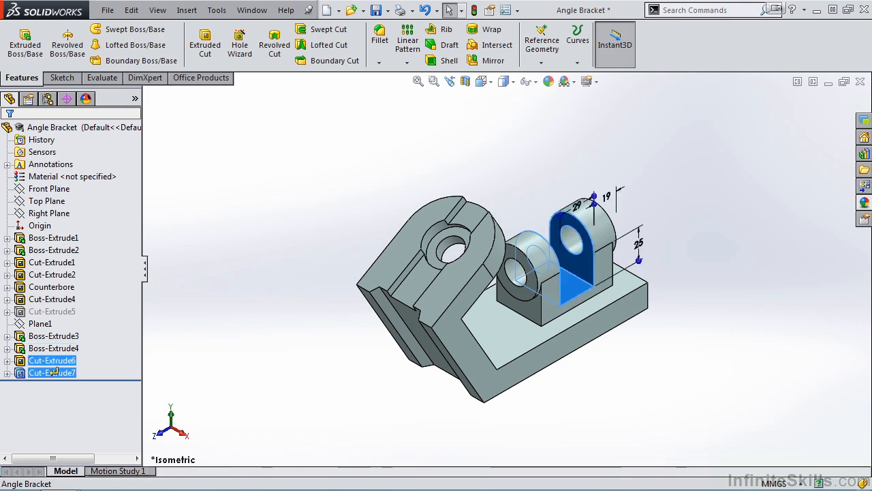
click(49, 348)
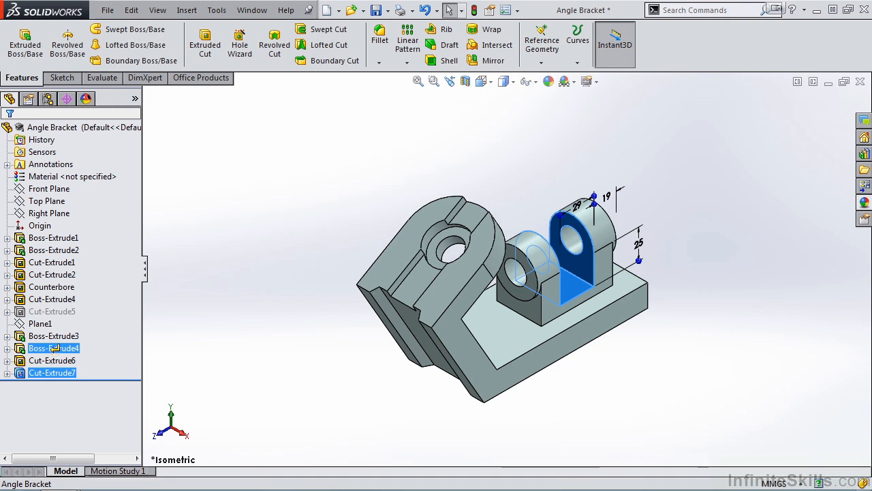
click(53, 335)
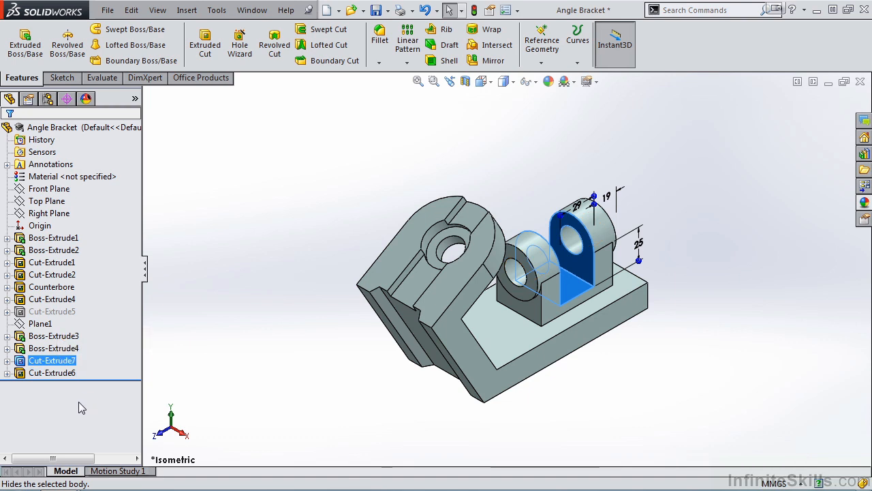
mouse_move(106, 390)
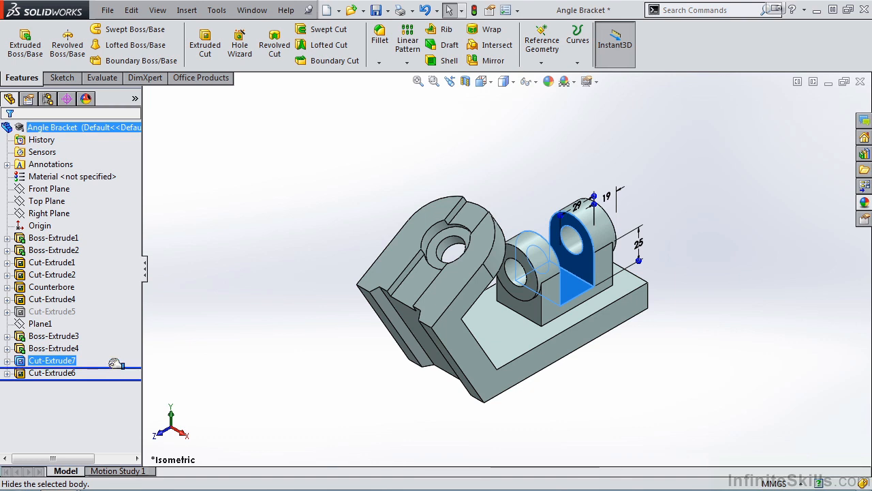
mouse_move(117, 335)
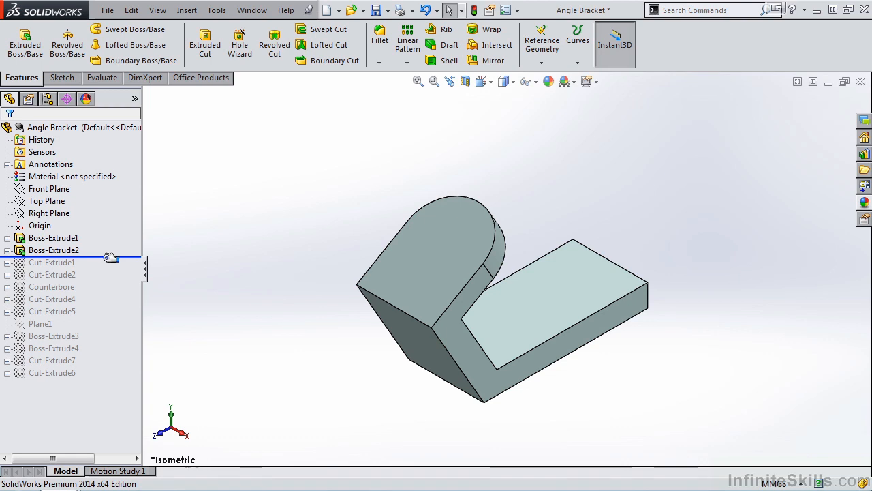
- Roll the history back to just after Boss-Extrude2, leaving only the L-shaped body
click(53, 250)
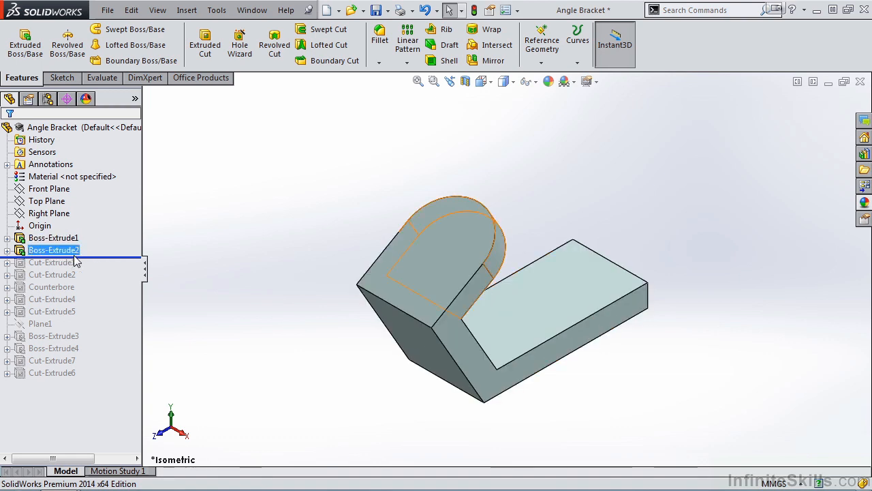